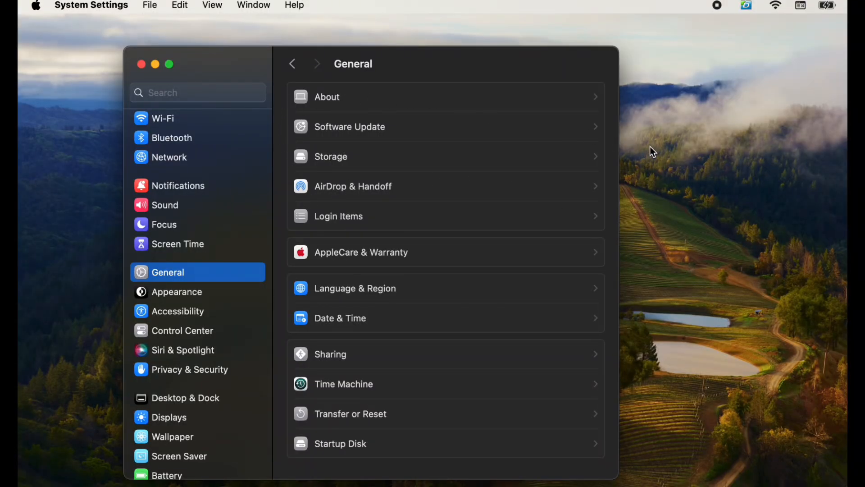
pyautogui.moveTo(313, 133)
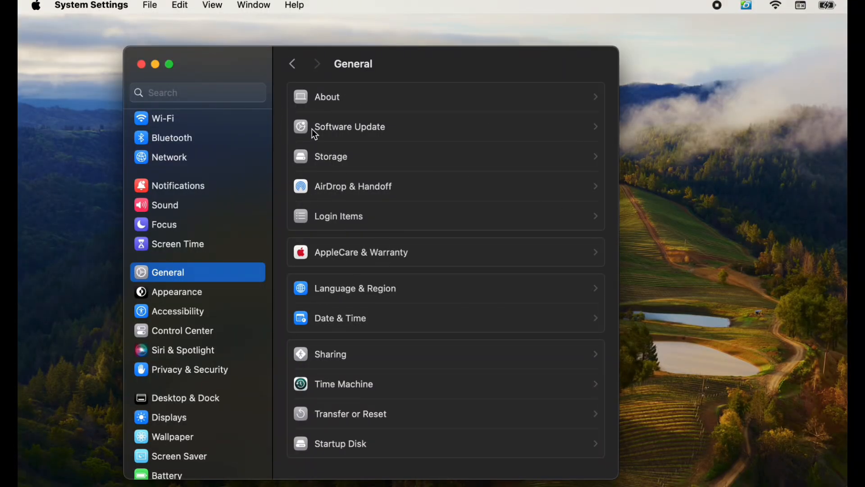
pyautogui.moveTo(457, 58)
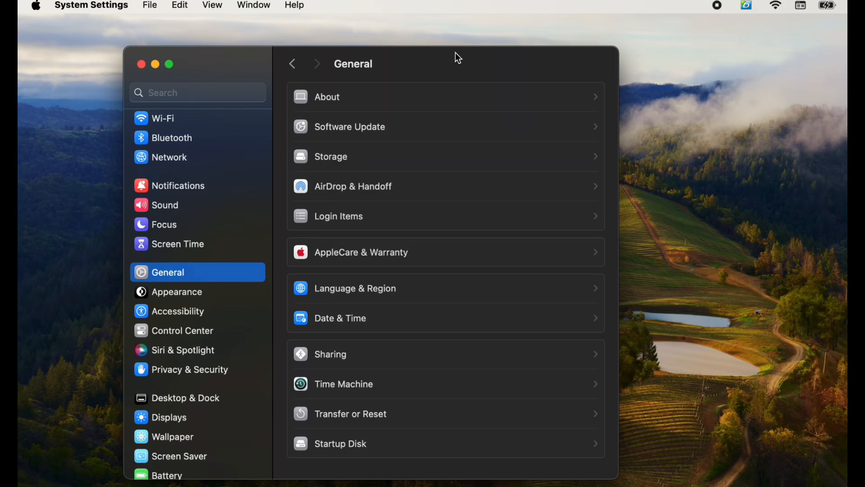
pyautogui.moveTo(126, 83)
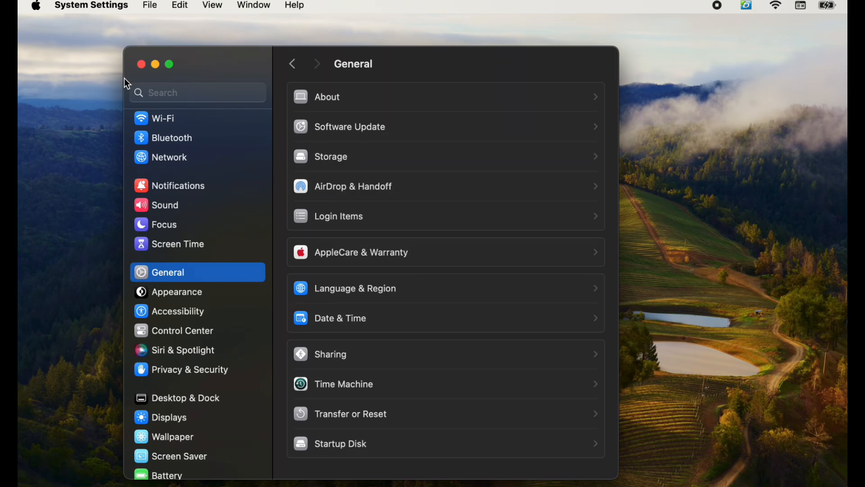
pyautogui.moveTo(664, 185)
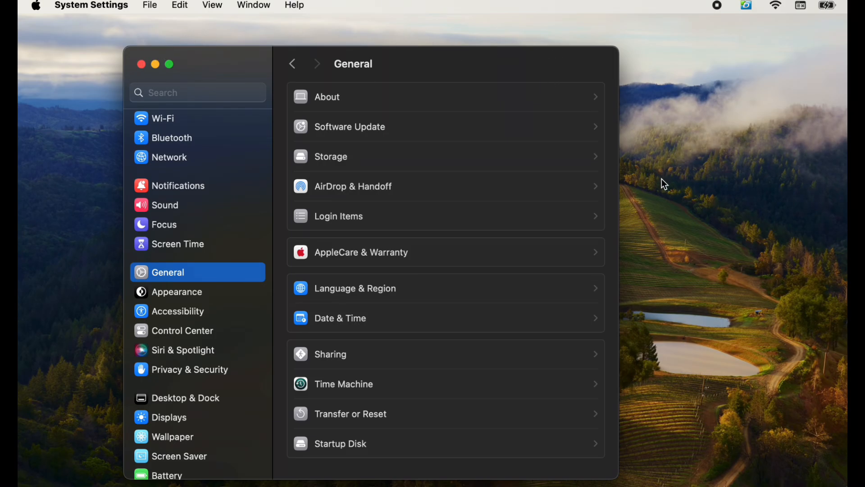
pyautogui.moveTo(99, 88)
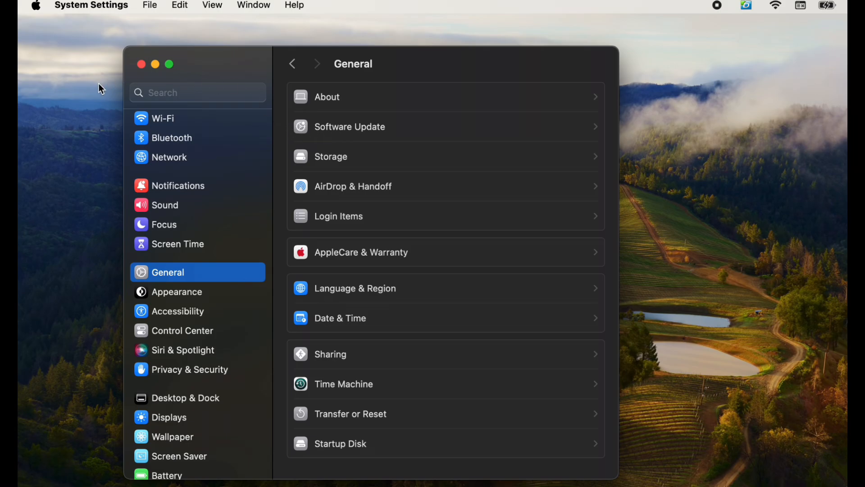
pyautogui.moveTo(703, 172)
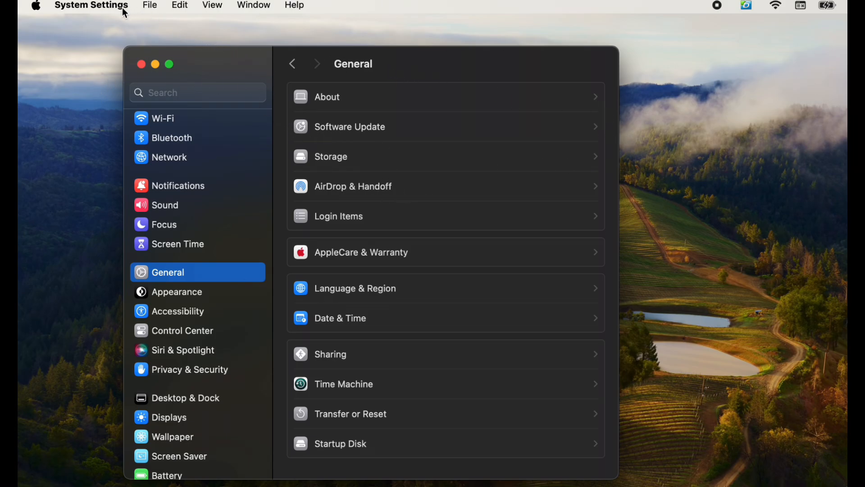
pyautogui.moveTo(333, 185)
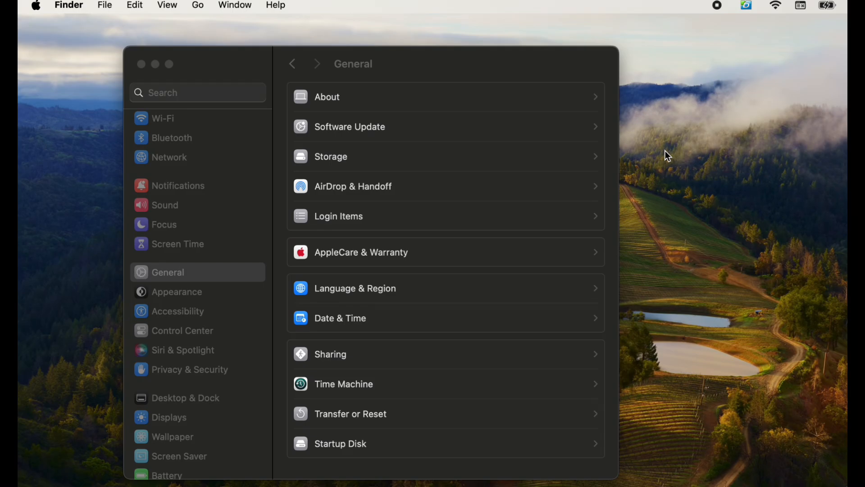
pyautogui.moveTo(574, 49)
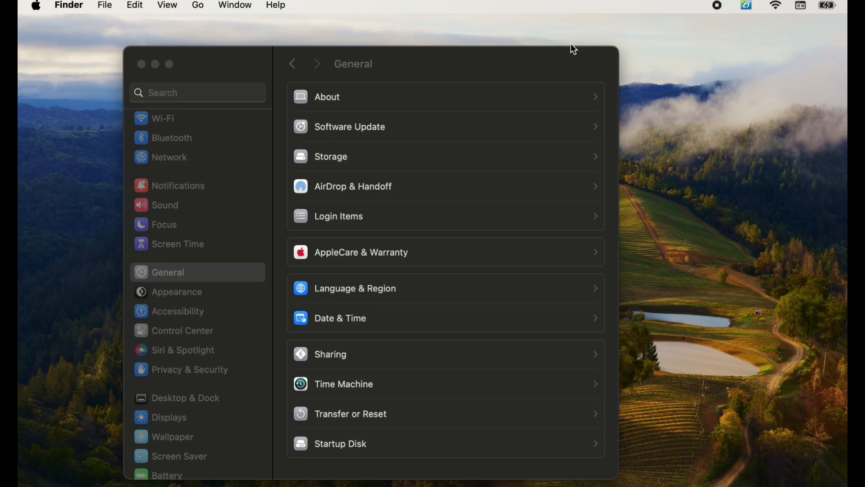
pyautogui.moveTo(44, 136)
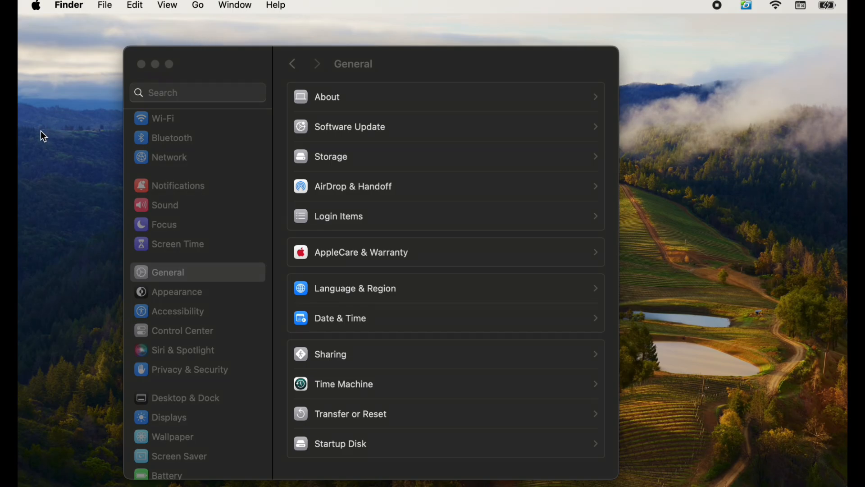
pyautogui.moveTo(424, 93)
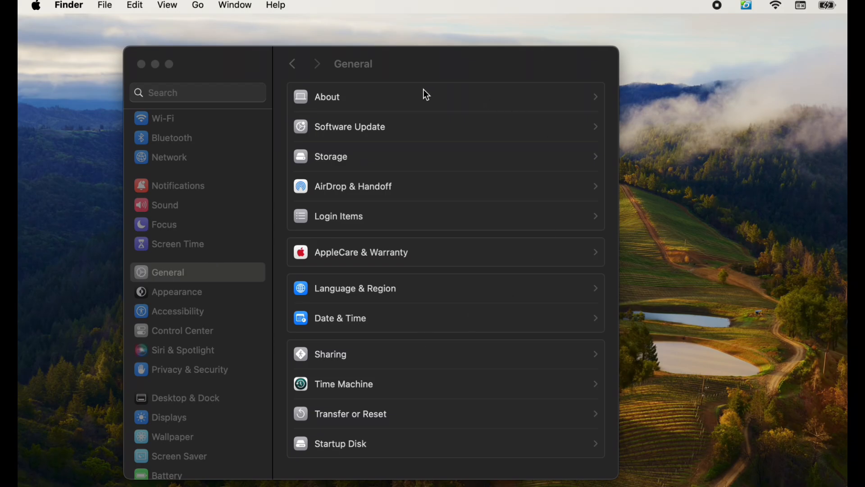
pyautogui.moveTo(194, 138)
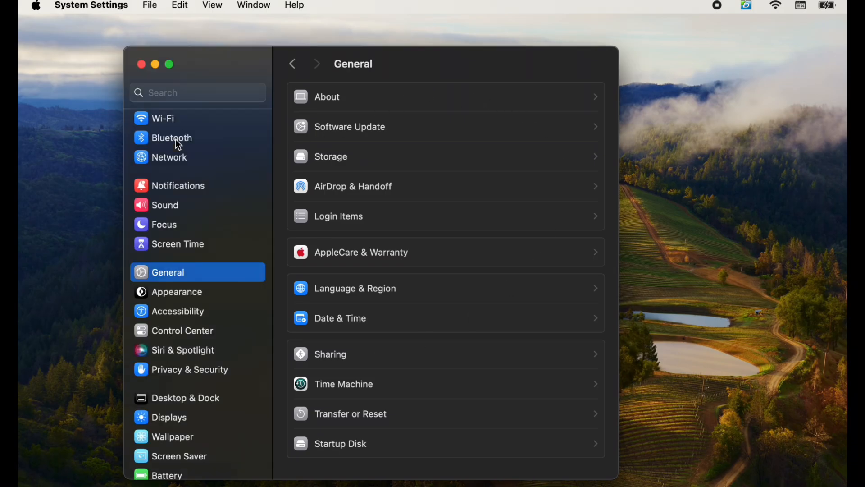
# Step: Open the Bluetooth pane and let Nearby Devices search for devices
pyautogui.click(173, 137)
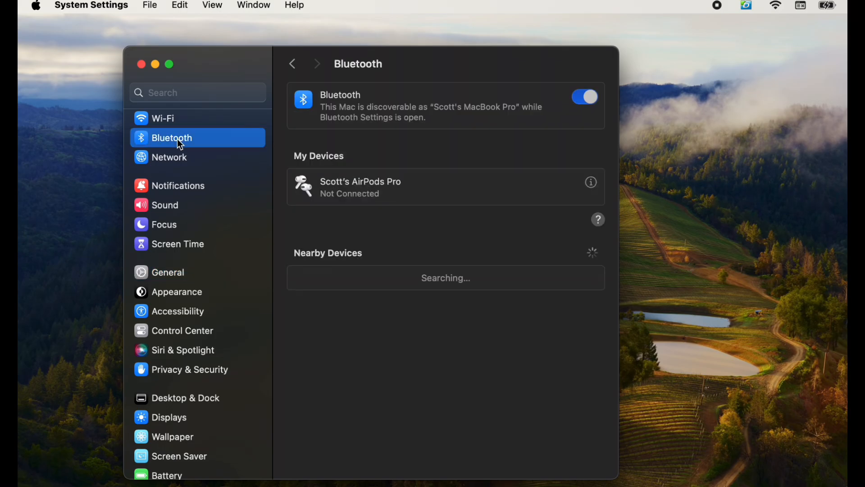
pyautogui.moveTo(324, 191)
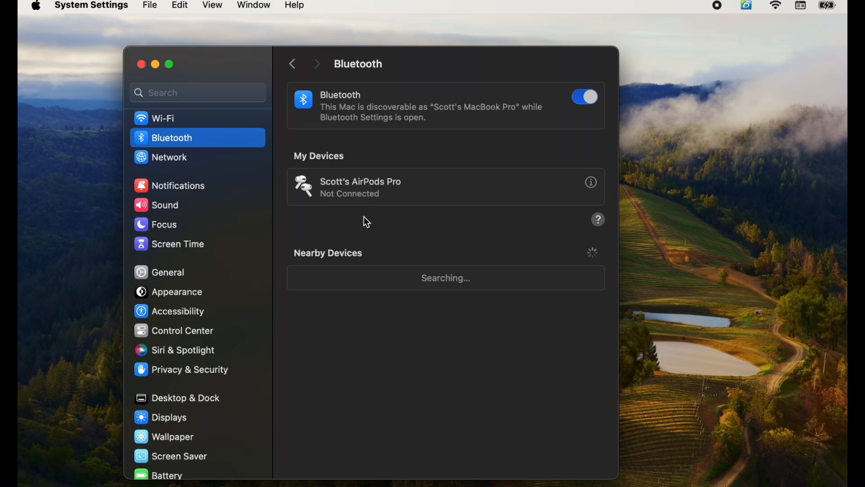
pyautogui.moveTo(320, 227)
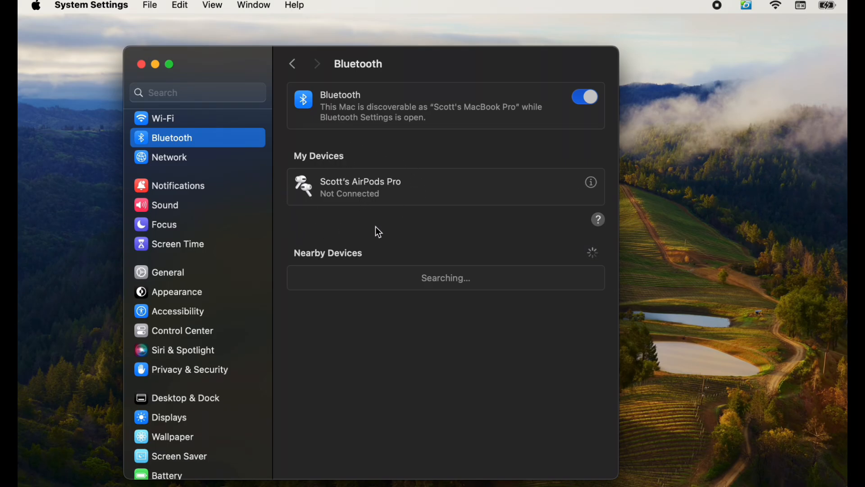
pyautogui.moveTo(399, 236)
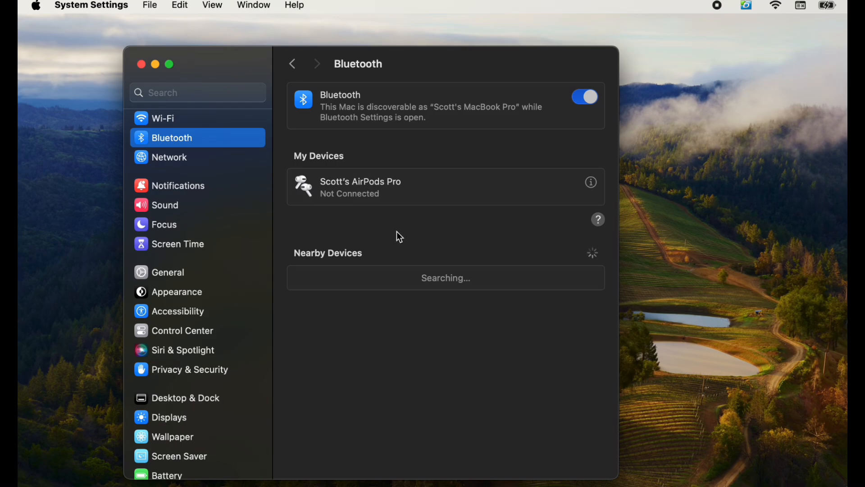
pyautogui.moveTo(454, 243)
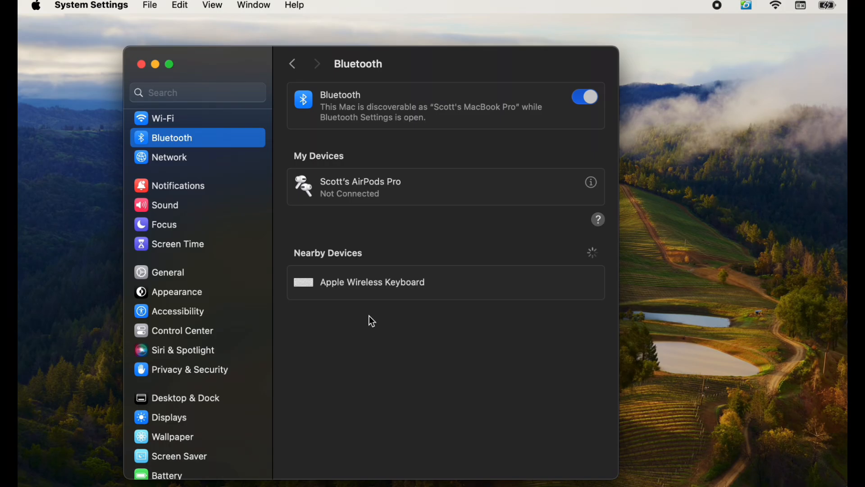
pyautogui.moveTo(430, 295)
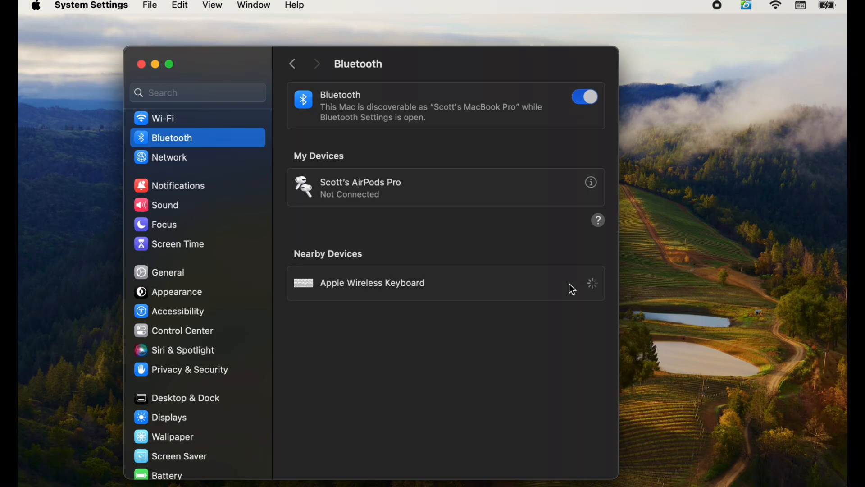
pyautogui.moveTo(573, 307)
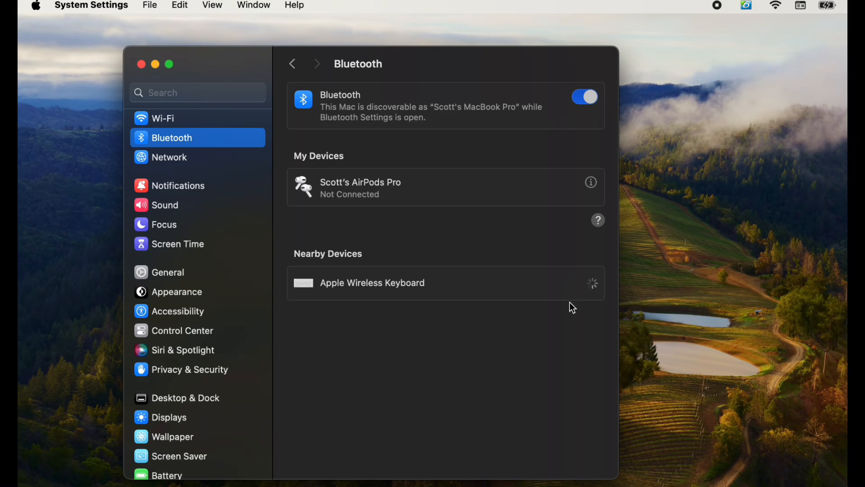
# Step: Connect to the Apple Wireless Keyboard listed under Nearby Devices
pyautogui.click(371, 282)
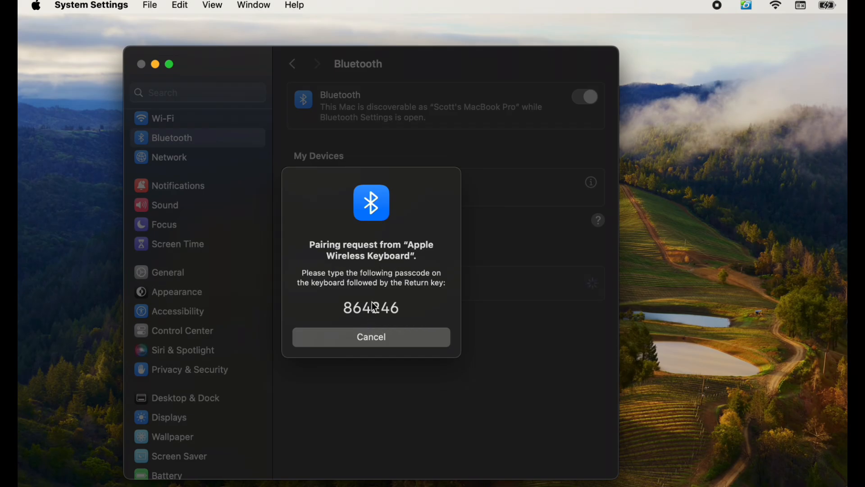
pyautogui.moveTo(403, 312)
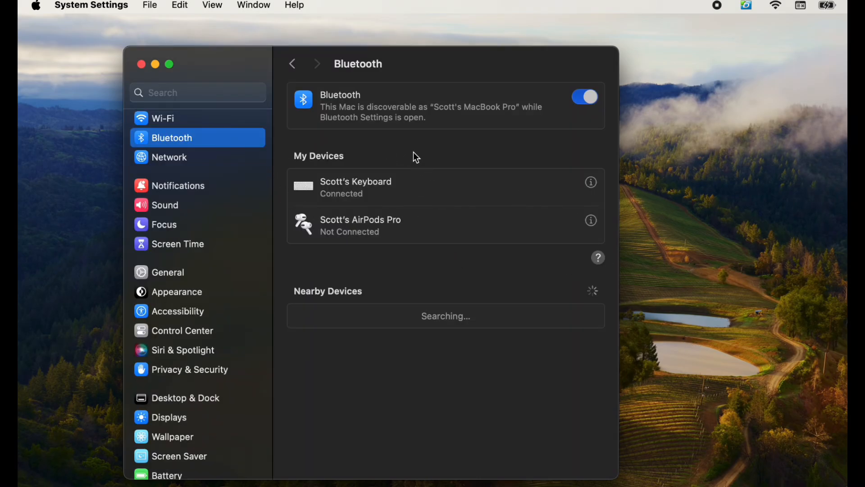
pyautogui.moveTo(446, 155)
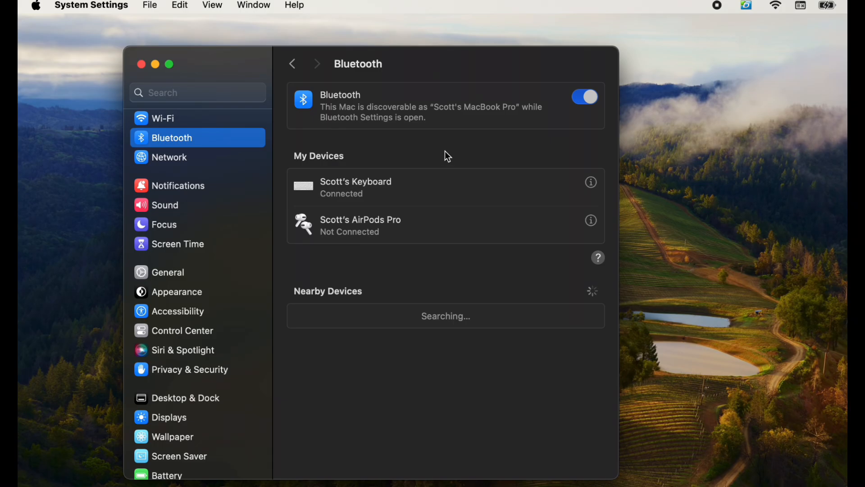
pyautogui.moveTo(442, 164)
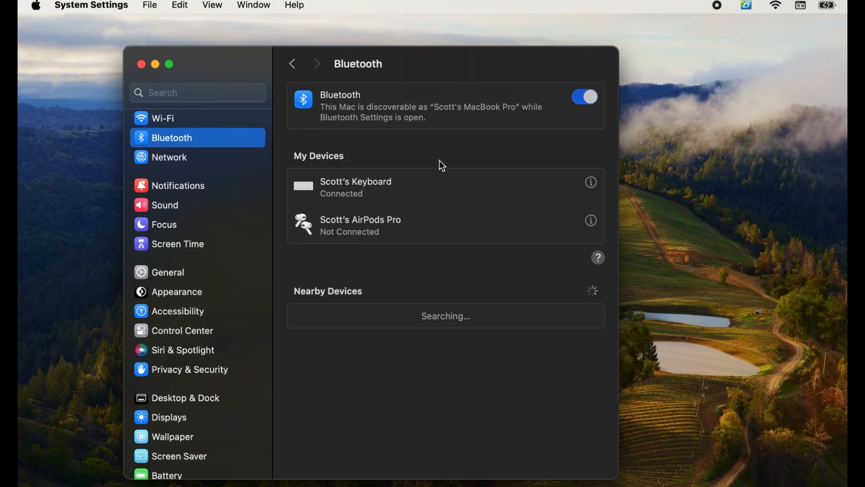
pyautogui.moveTo(476, 168)
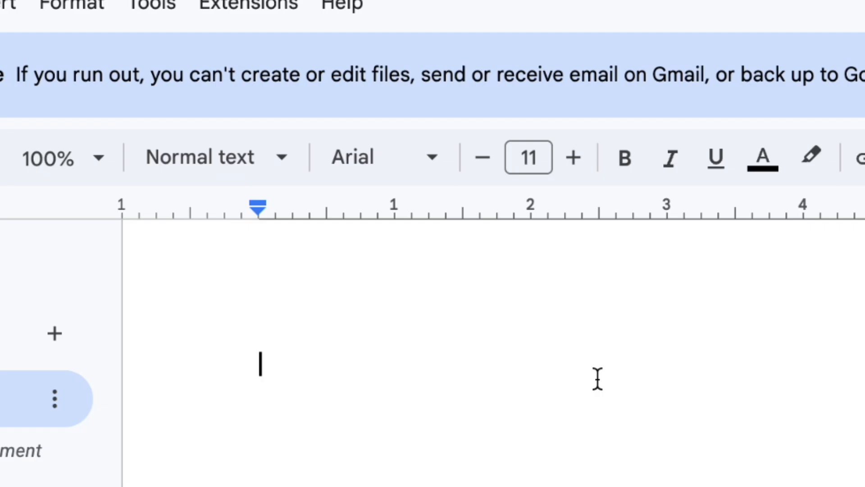
# Step: Type 'This is a test' into the blank Google Docs document
pyautogui.write('This is a')
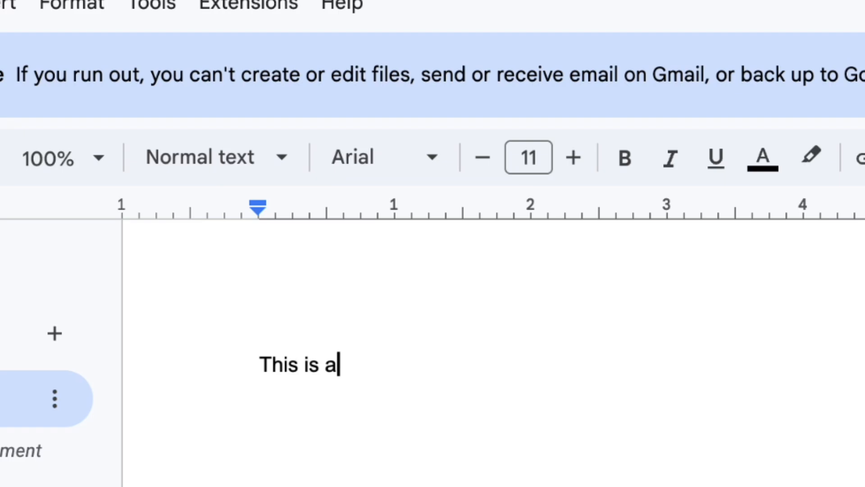
pyautogui.write('test')
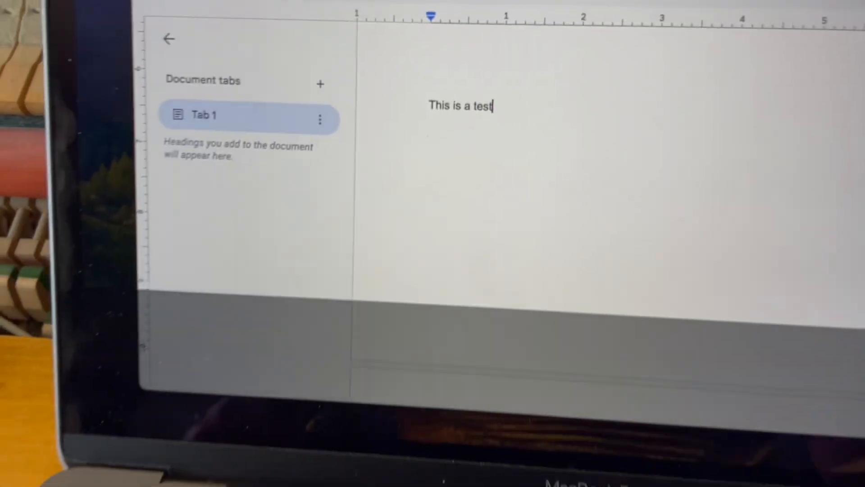